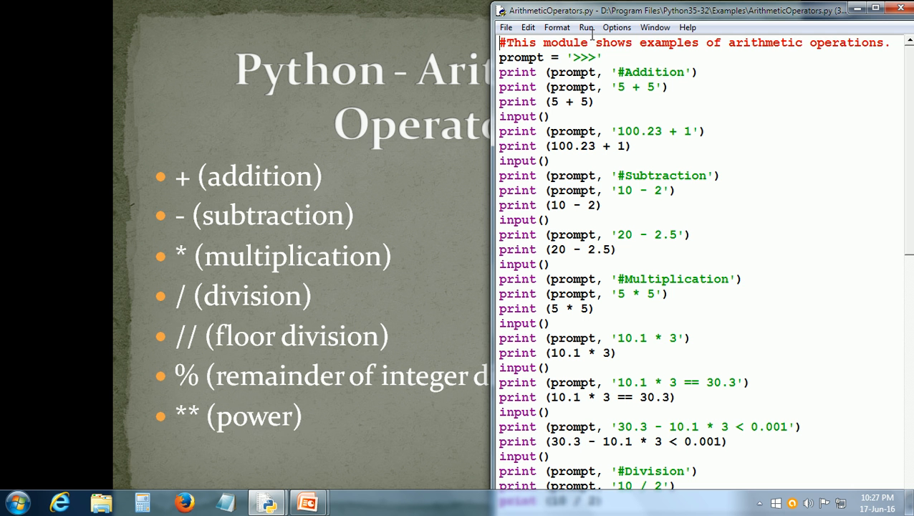
Open the Run menu in the ArithmeticOperators.py editor
{"action": "left_click", "coordinate": [586, 27]}
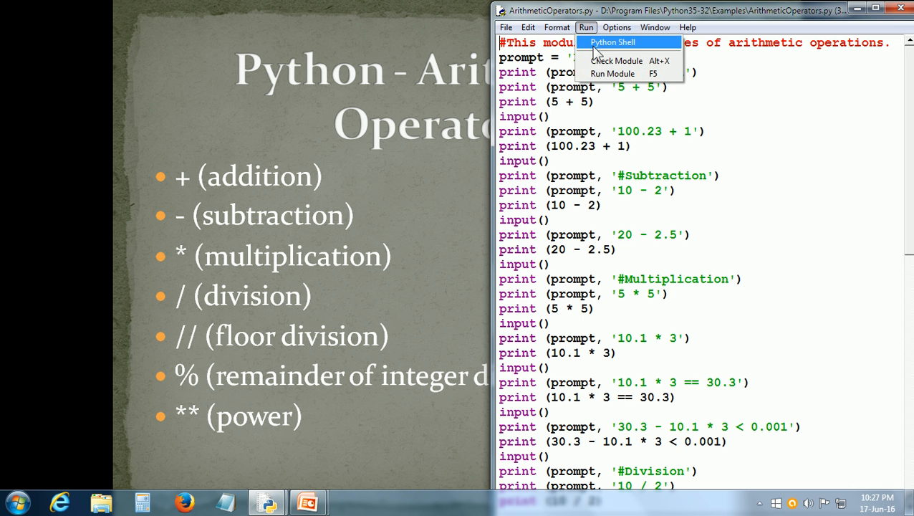
{"action": "left_click", "coordinate": [613, 42]}
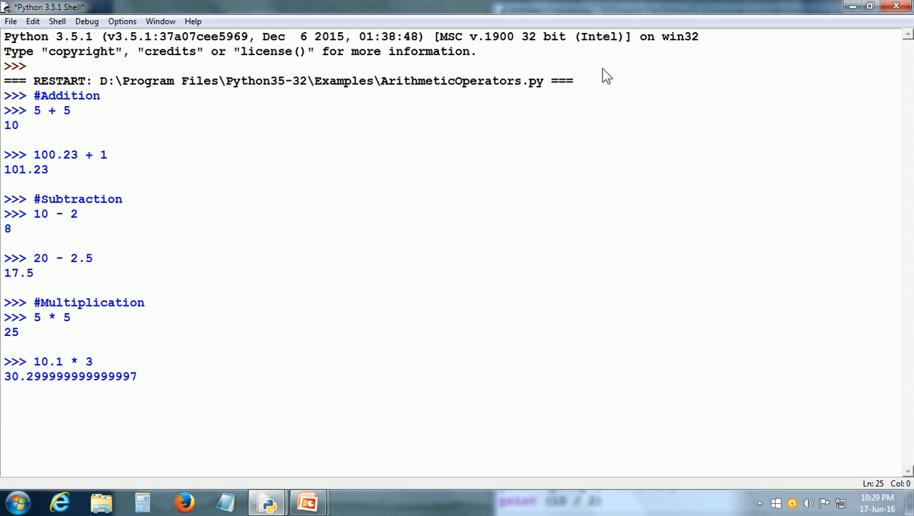
Continue the script past input() to show False, True, and 10 / 2 = 5.0
{"action": "key", "text": "Return"}
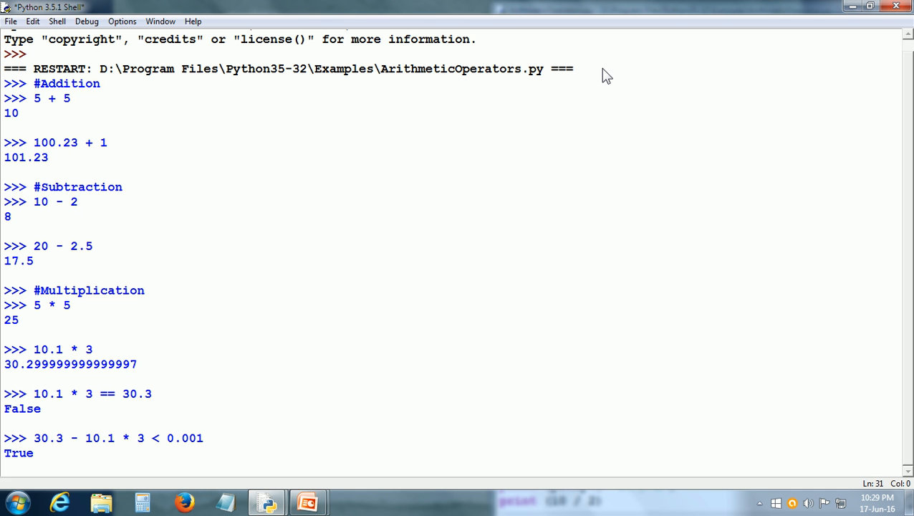
{"action": "scroll", "scroll_direction": "down", "scroll_amount": 3}
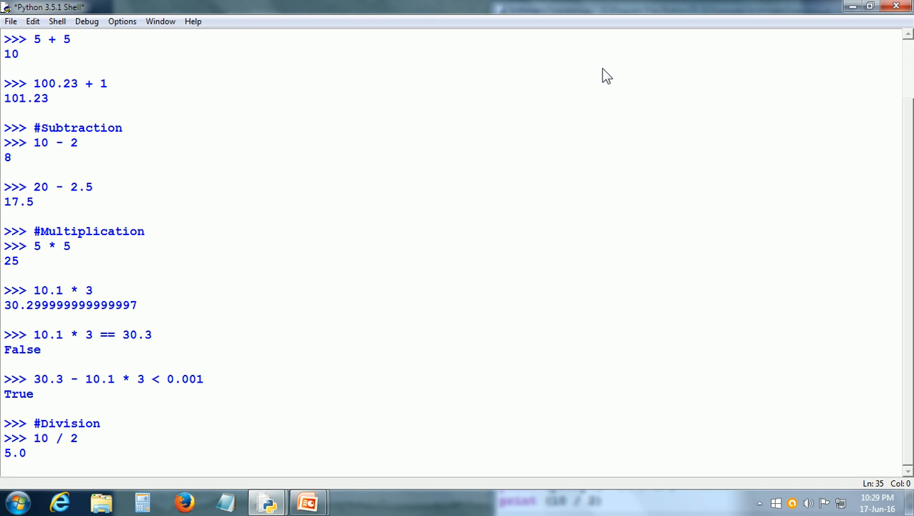